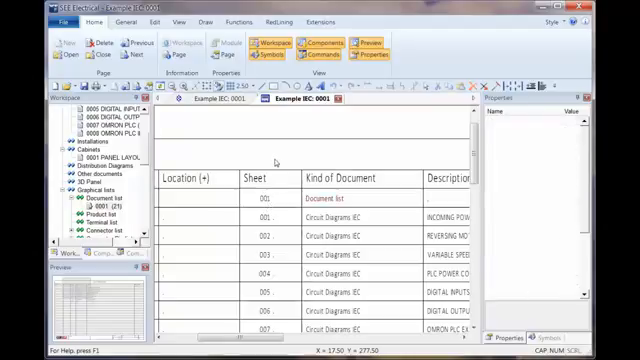
Load the page template of the Document list page from the page navigator.
right_click(90, 202)
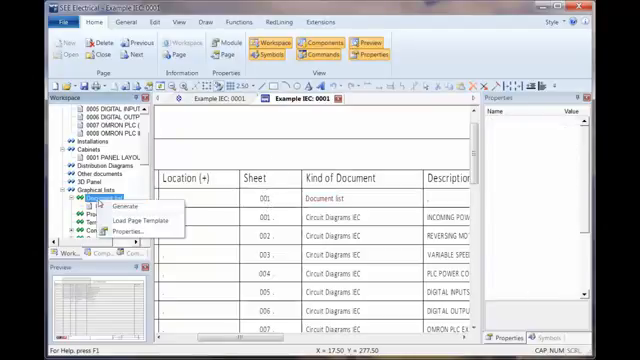
mouse_move(140, 218)
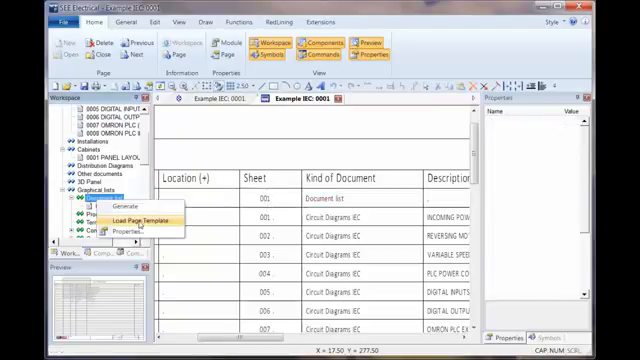
left_click(134, 218)
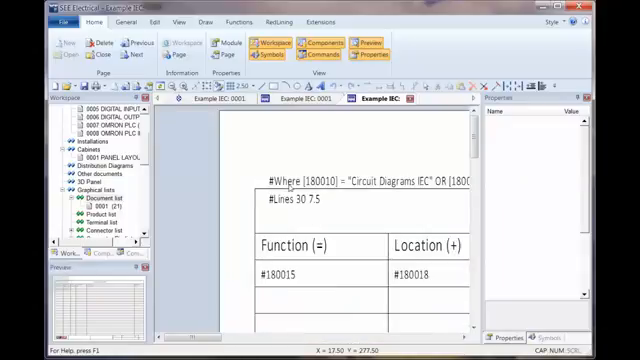
Add the control code #FirstContentLine 3 below the #Lines 30 7.5 entry in the Text dialog.
left_click(310, 180)
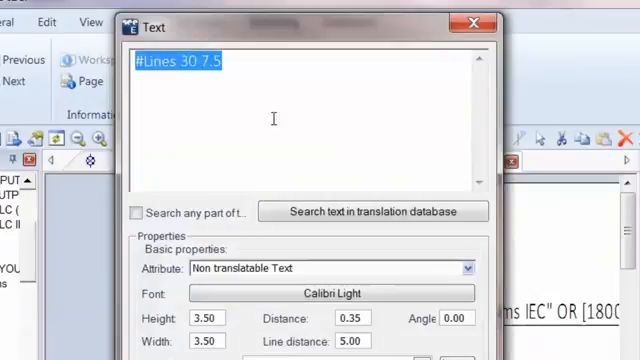
type("#FirstContentLine-1")
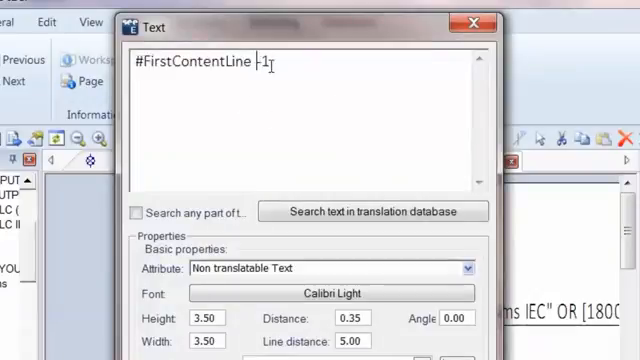
double_click(262, 64)
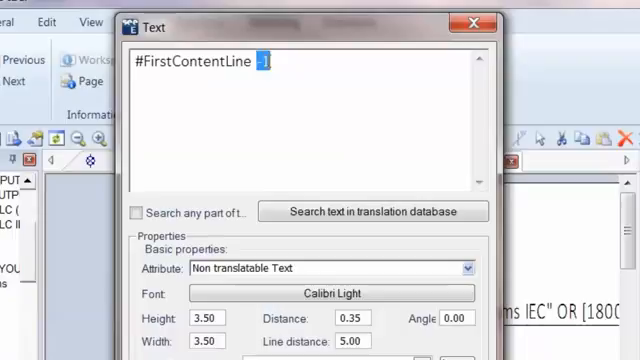
type("3")
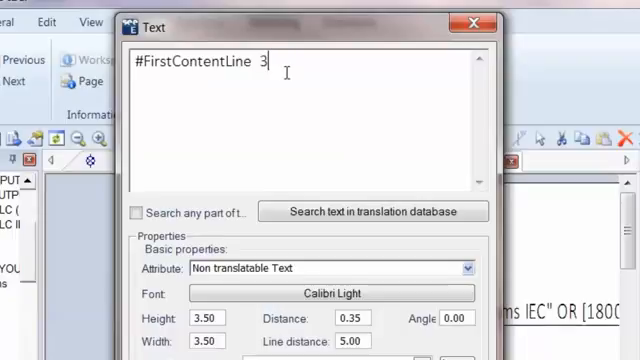
left_click(472, 20)
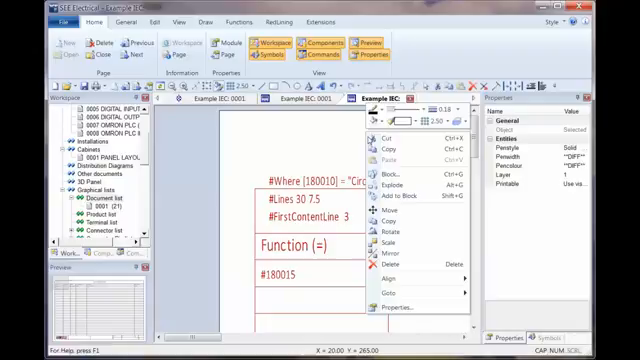
Close the template and return to the document list page with its page properties.
left_click(392, 176)
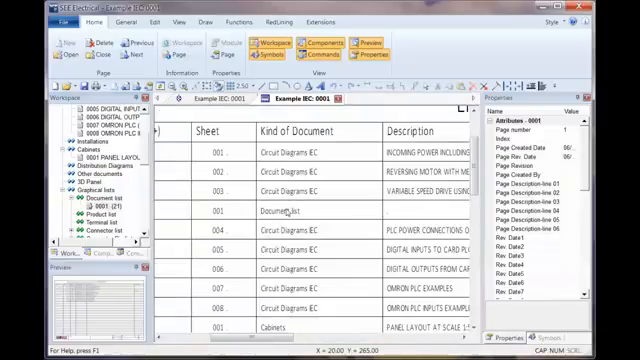
left_click(96, 198)
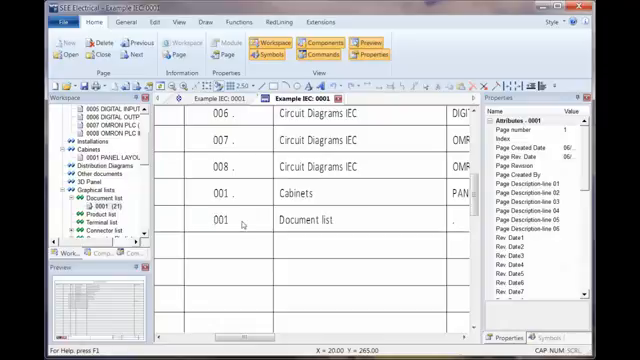
mouse_move(236, 224)
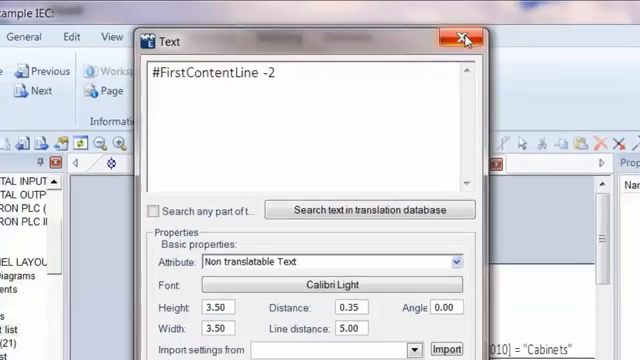
Confirm the #FirstContentLine value of -2 in the Text dialog.
left_click(458, 36)
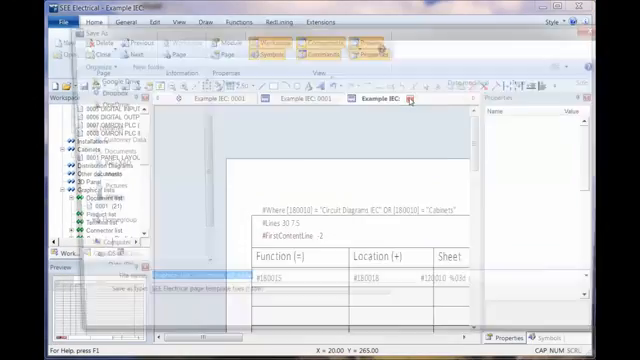